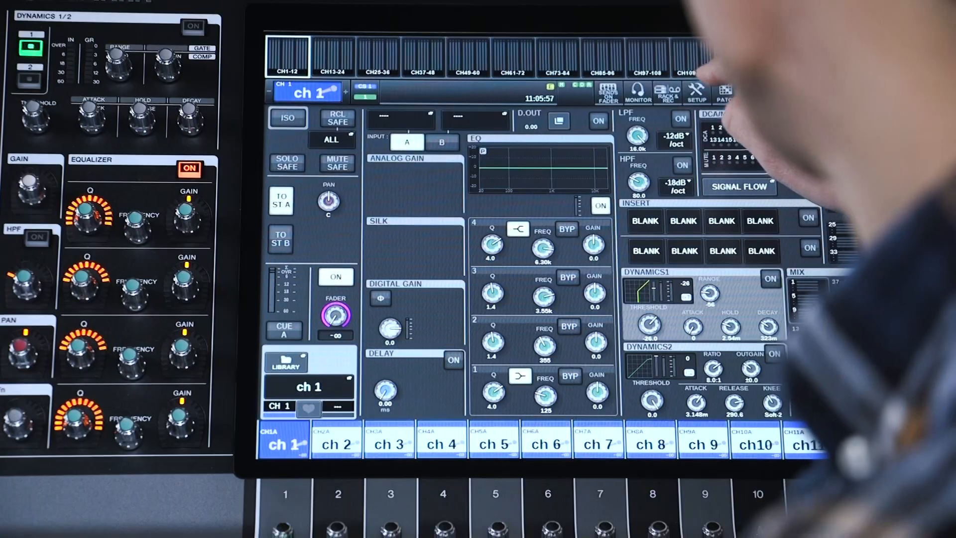
Step: Show the system configuration overview with the DSP engine and its HY and MY slot cards
left_click(696, 91)
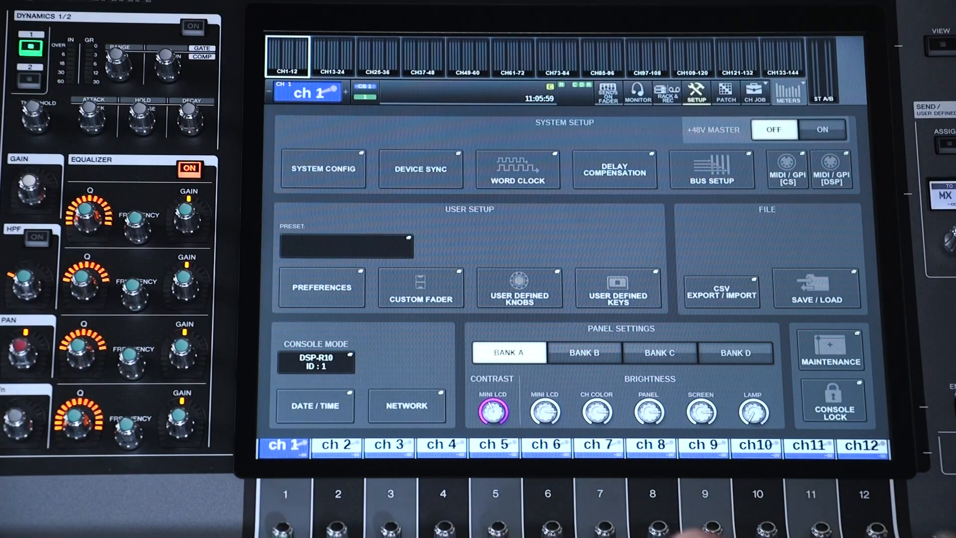
left_click(323, 168)
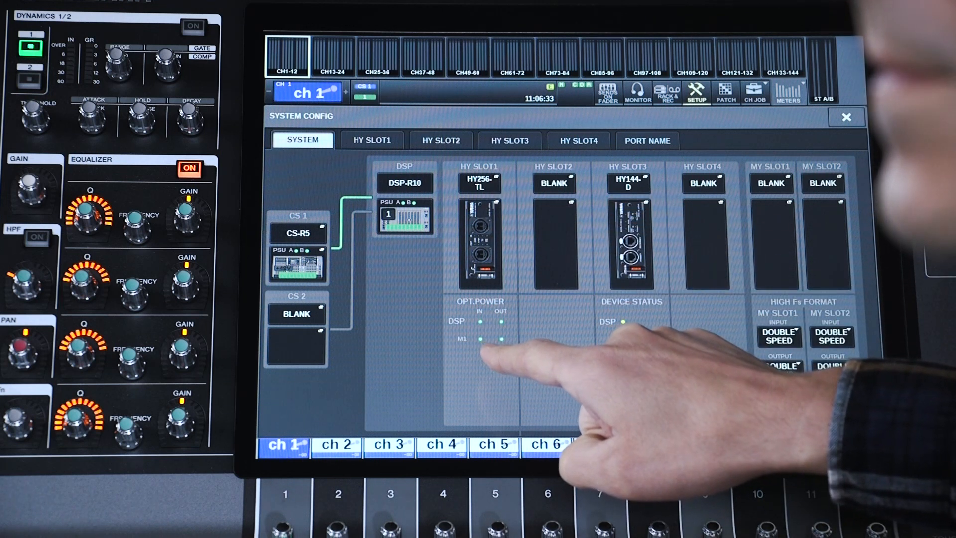
Step: Show HY slot 1's TWINLANe network with the M1 rack linked and 0/400 channels used
left_click(370, 139)
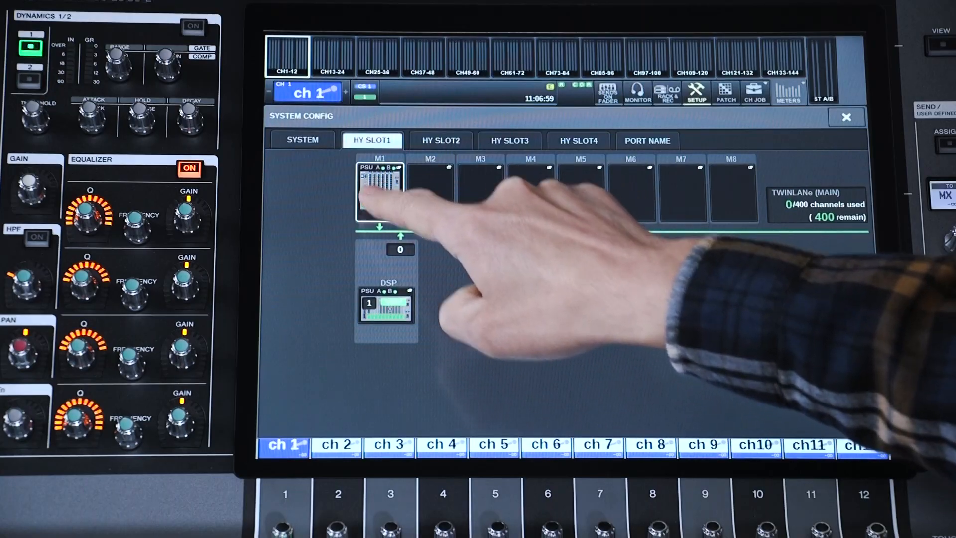
Step: Choose the M1 rack's card channels sent to TWINLANe, reaching 128/256 channels used
left_click(380, 189)
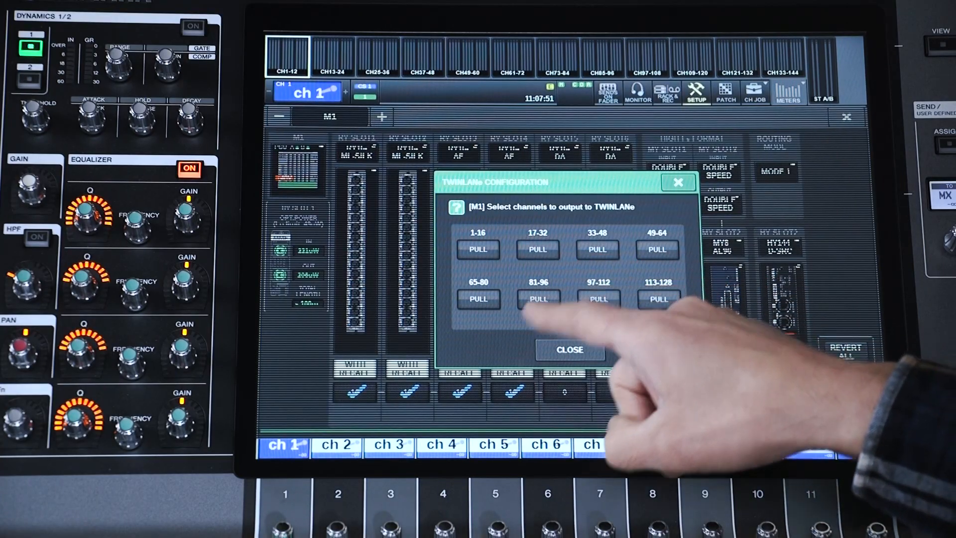
left_click(657, 249)
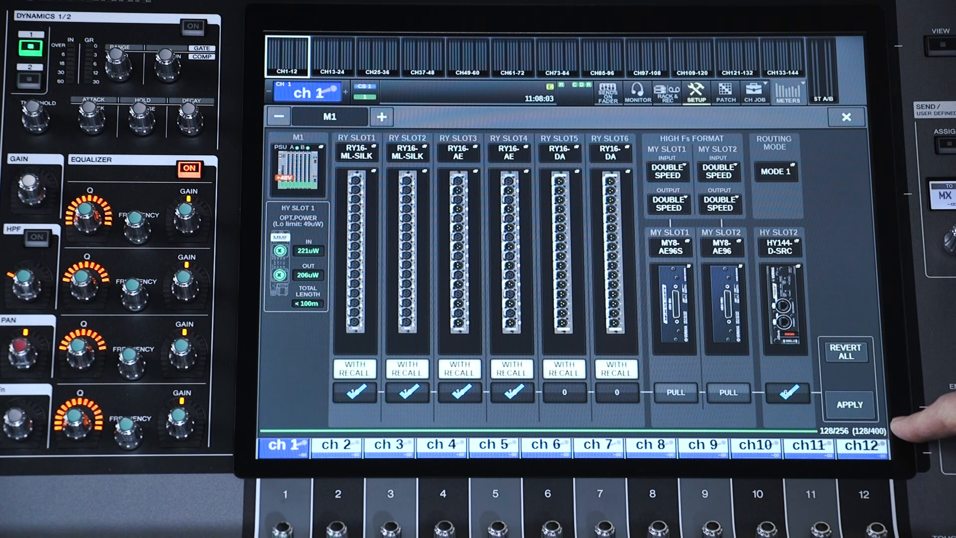
Step: Apply the M1 rack's TWINLANe changes, accepting the short audio interruption
left_click(851, 404)
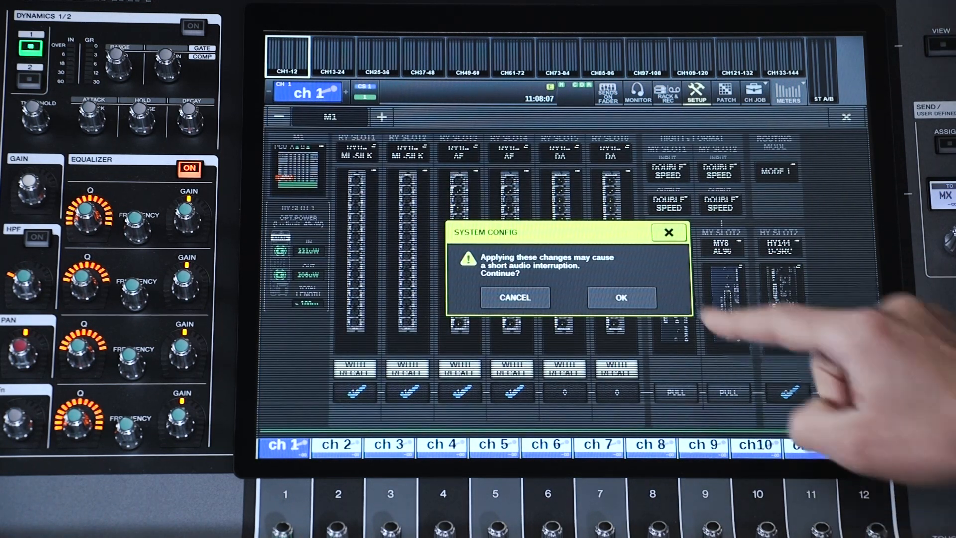
left_click(621, 298)
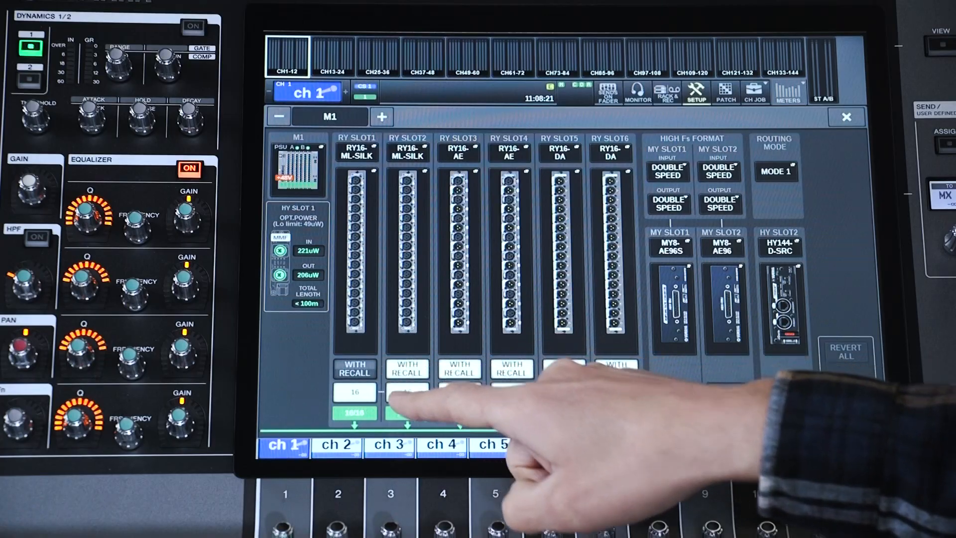
left_click(356, 149)
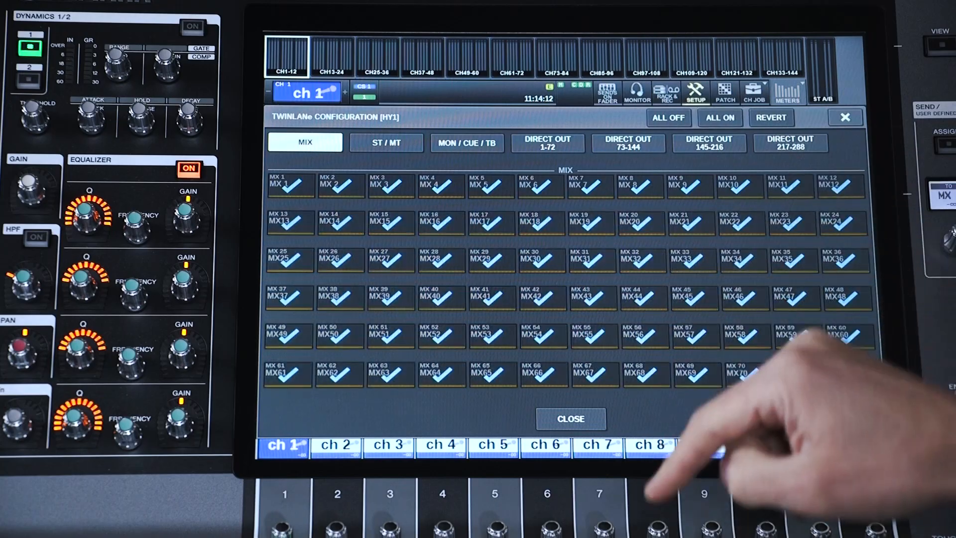
Step: Send matrices 1–12 and the stereo buses from DSP1 to TWINLANe, then show the output patch grid
left_click(387, 143)
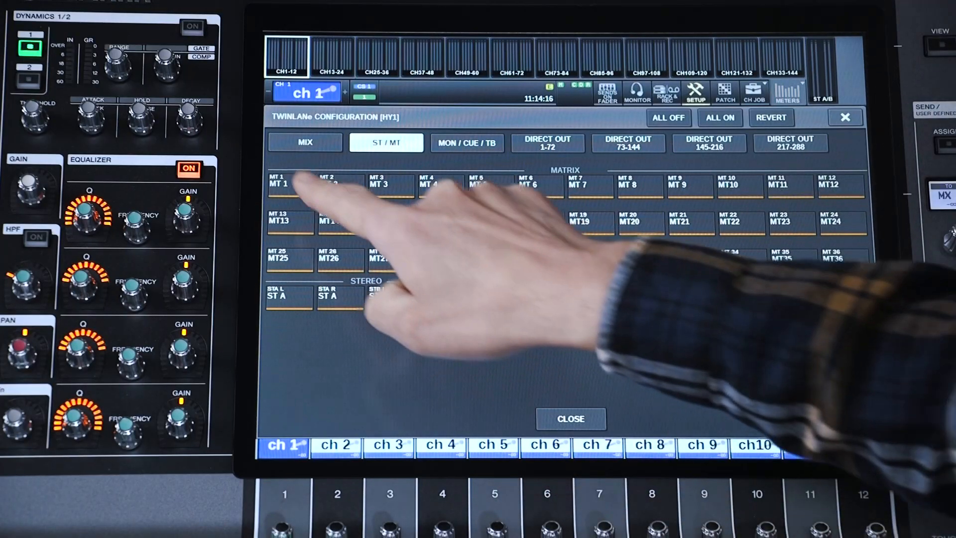
left_click(719, 118)
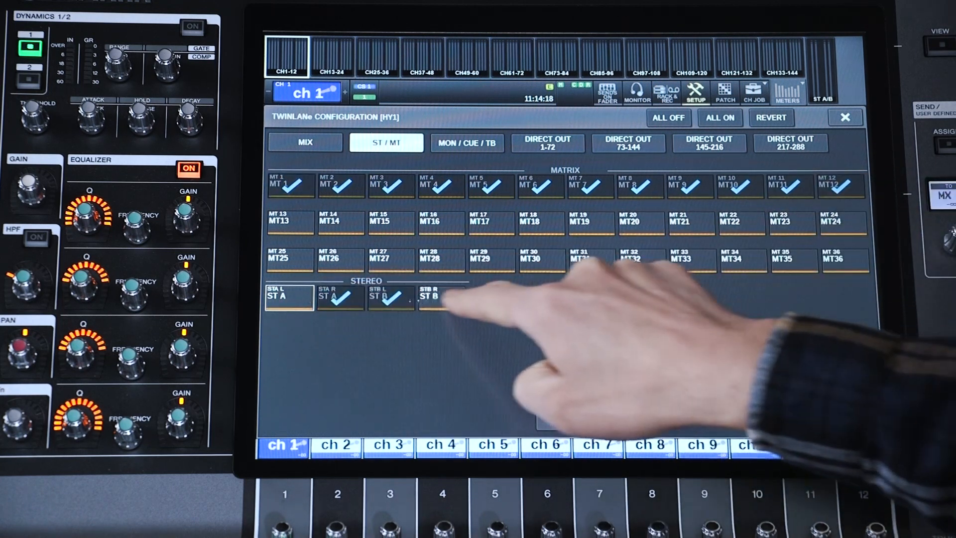
left_click(467, 144)
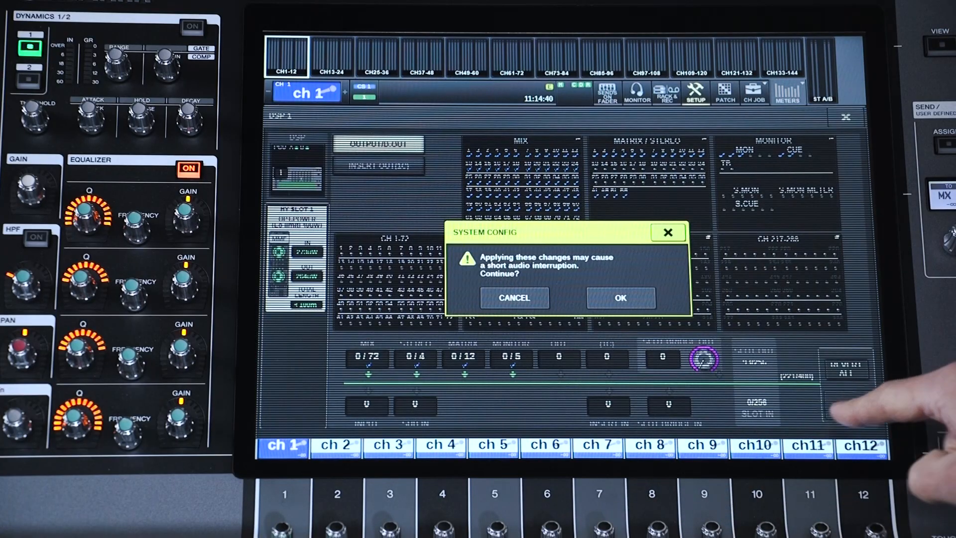
left_click(621, 298)
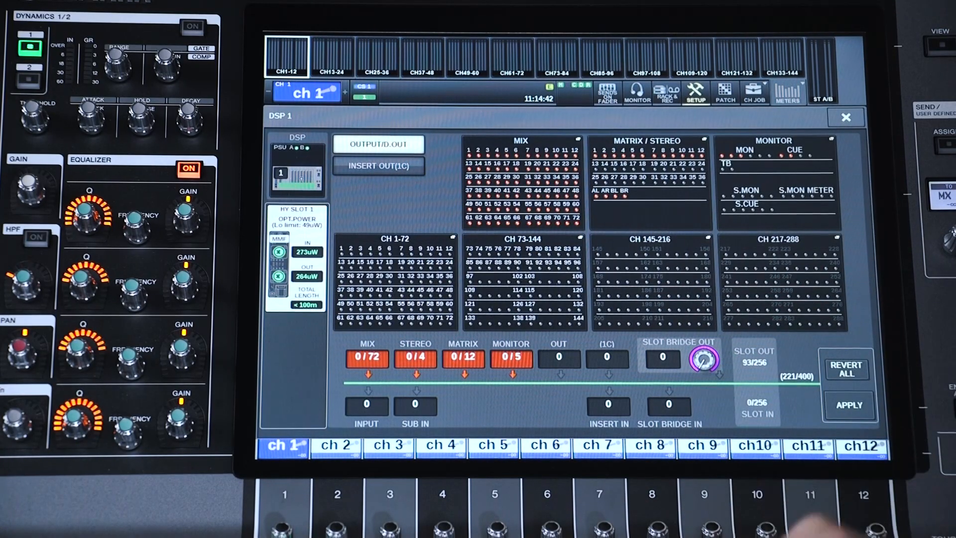
left_click(724, 93)
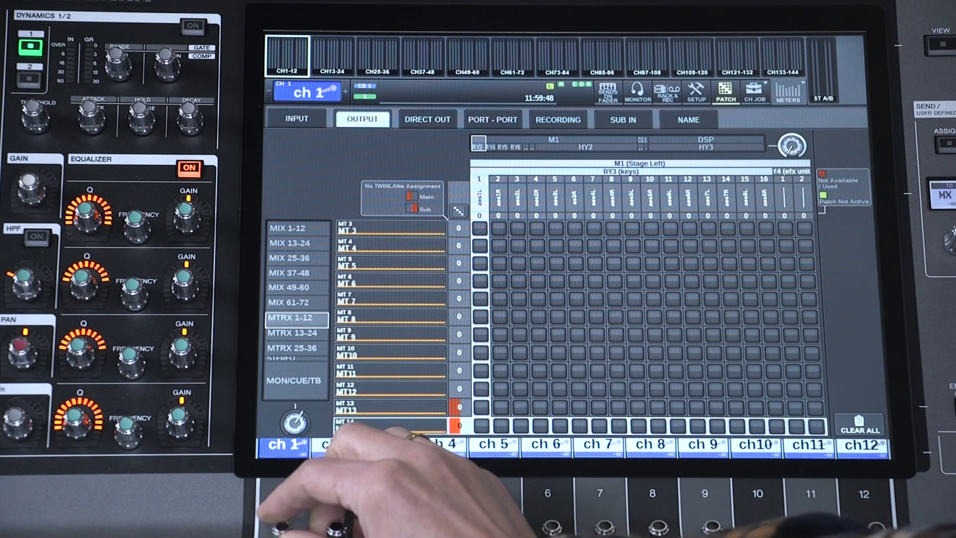
Step: Show matrices 13–24 in the patch grid, then return to the system configuration overview
left_click(295, 332)
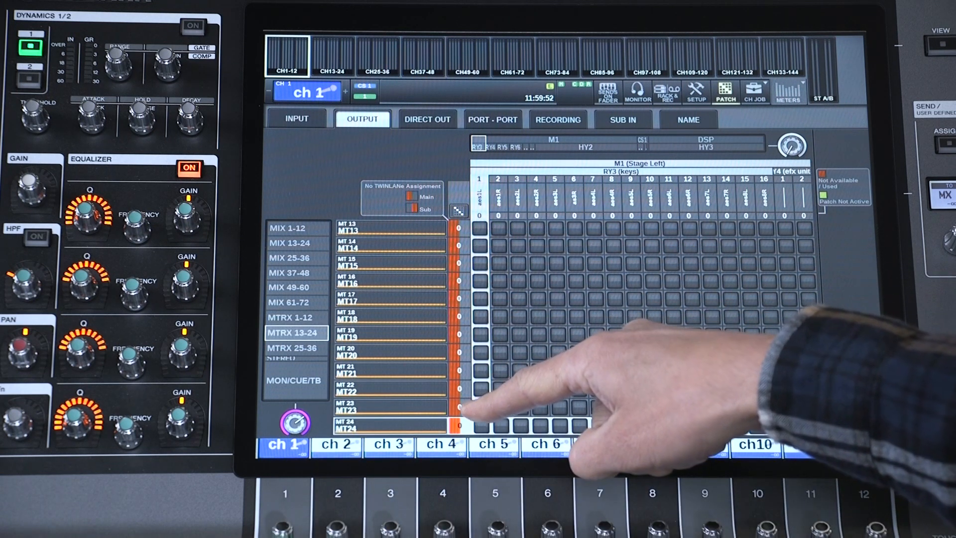
left_click(695, 92)
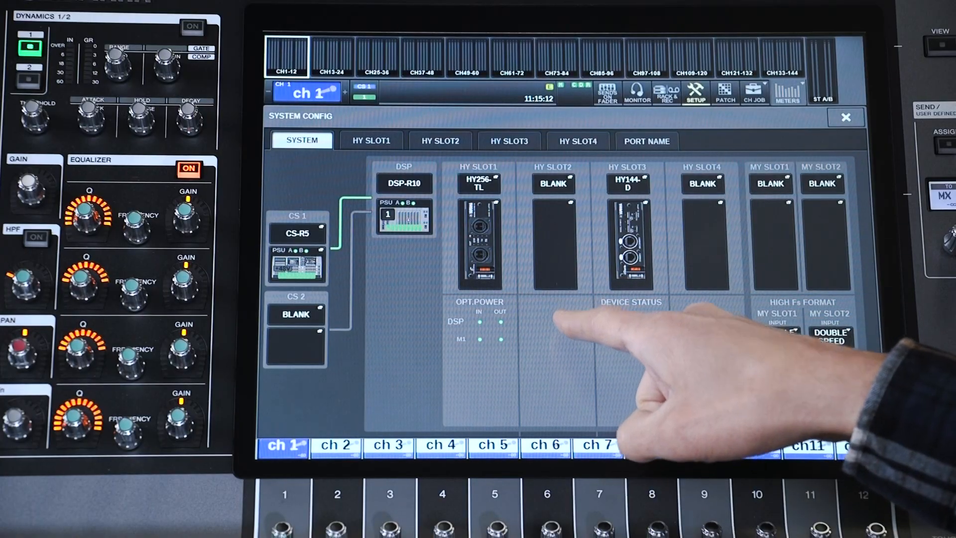
left_click(554, 183)
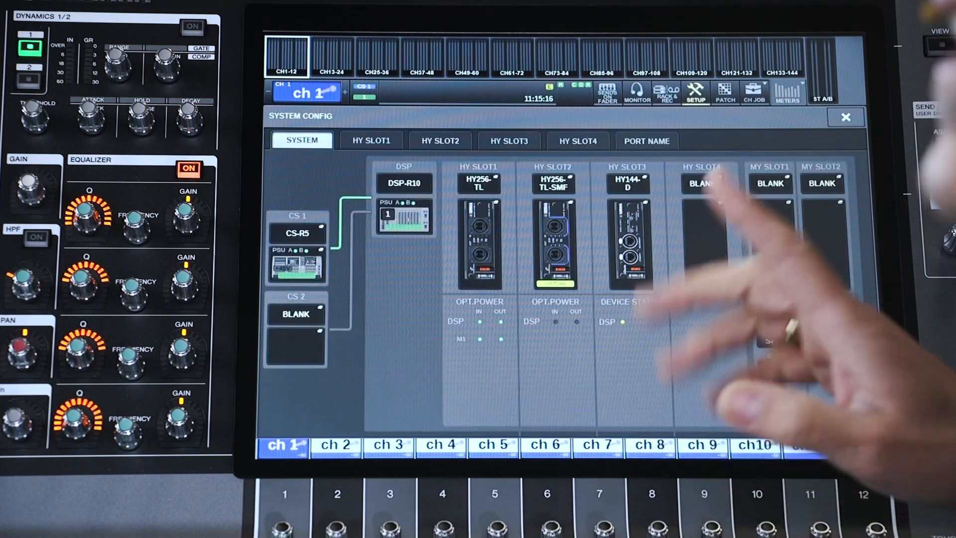
Step: Review HY slot 2's TWINLANe channel usage, then return to the system overview
left_click(441, 140)
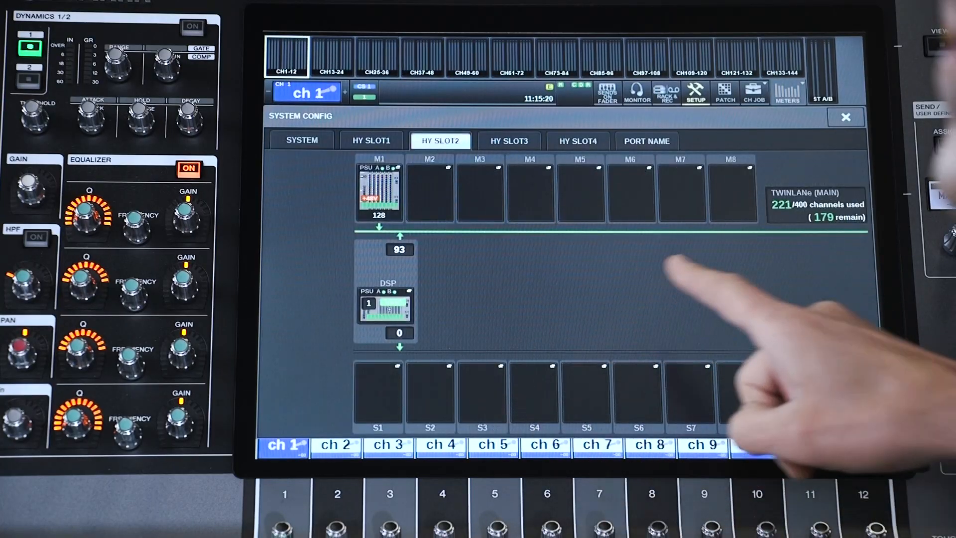
left_click(725, 93)
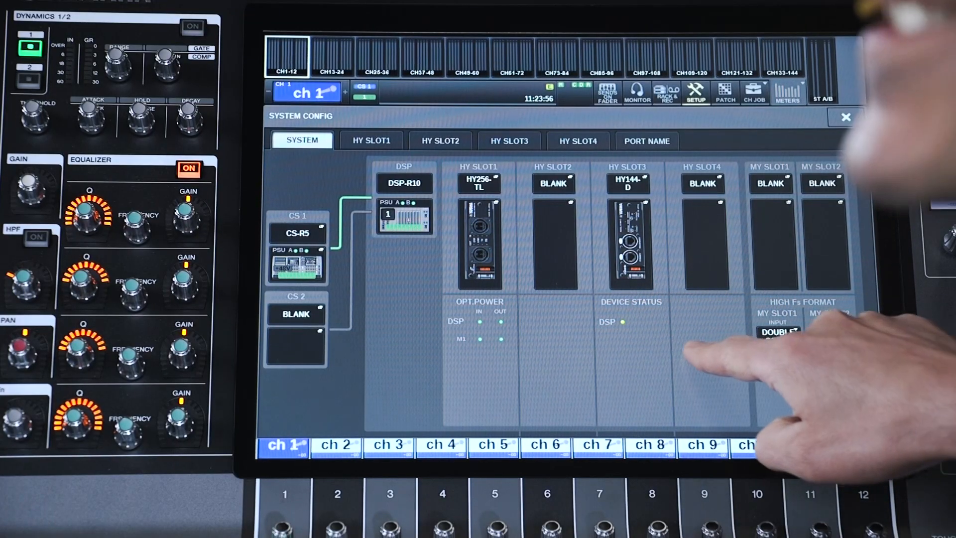
Step: Show the IP address settings for the Dante card in HY slot 3
left_click(508, 140)
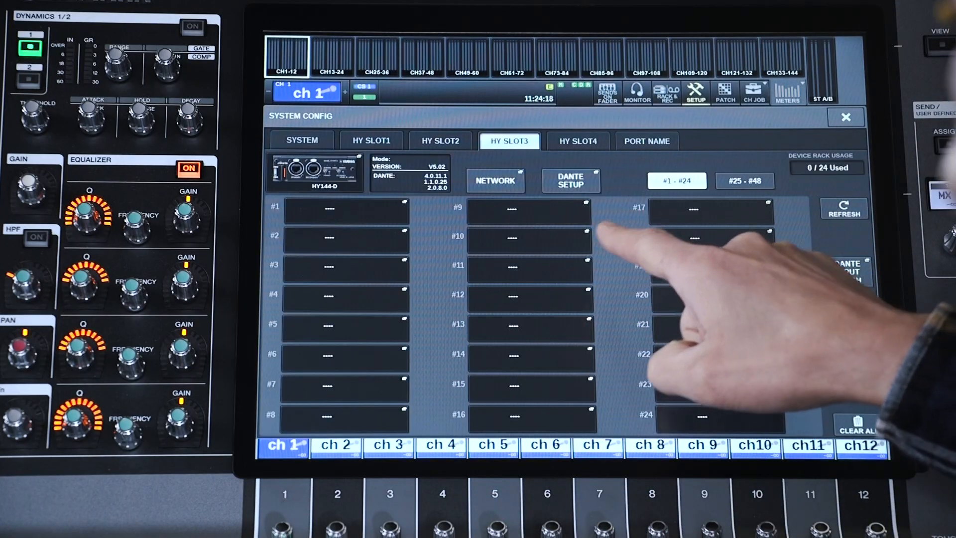
left_click(495, 181)
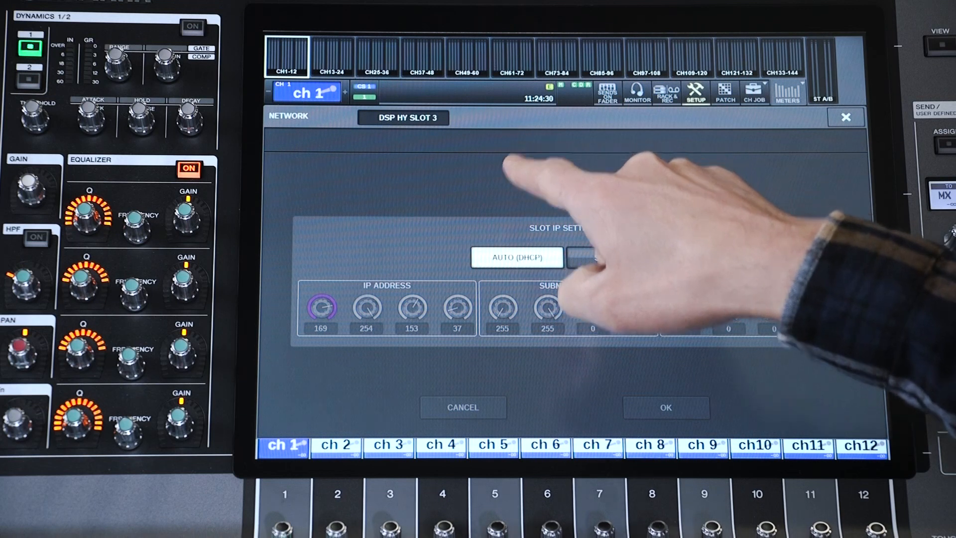
Step: Close the slot IP settings, returning to HY slot 3's Dante device rack
left_click(612, 257)
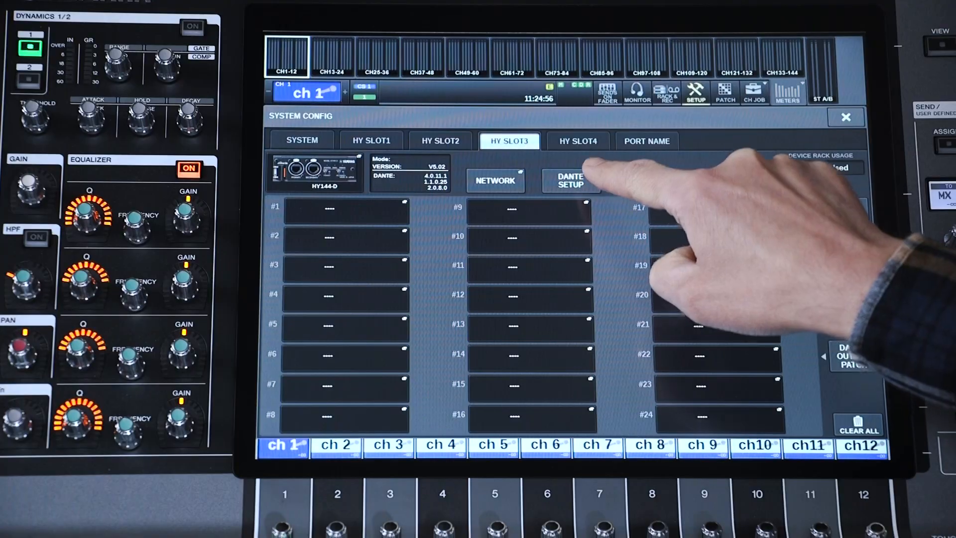
Step: In HY slot 3's Dante setup, try turning control ID off and cancel, keeping ID #1
left_click(570, 181)
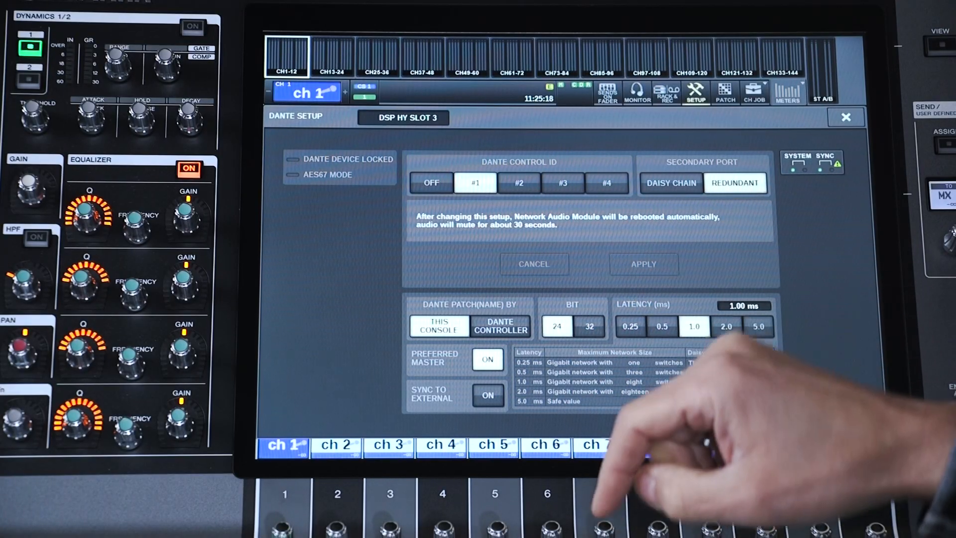
left_click(430, 183)
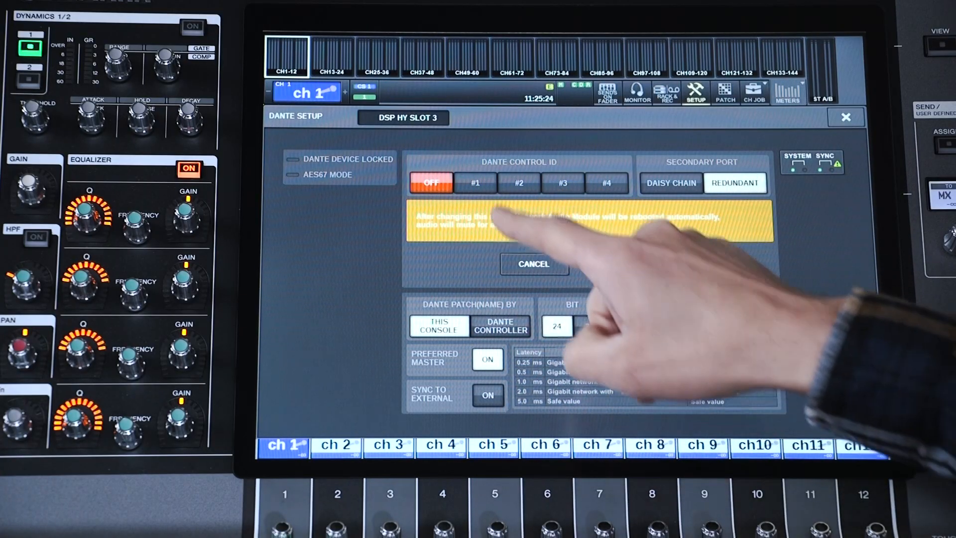
left_click(475, 183)
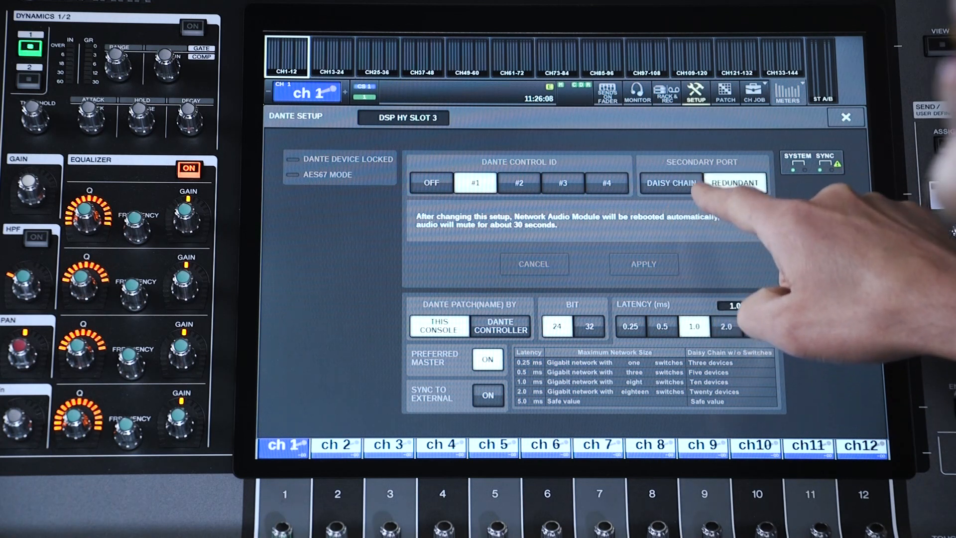
Step: Set Dante to 32-bit with 0.25 ms latency and apply, raising the ATTENTION dialog
left_click(669, 183)
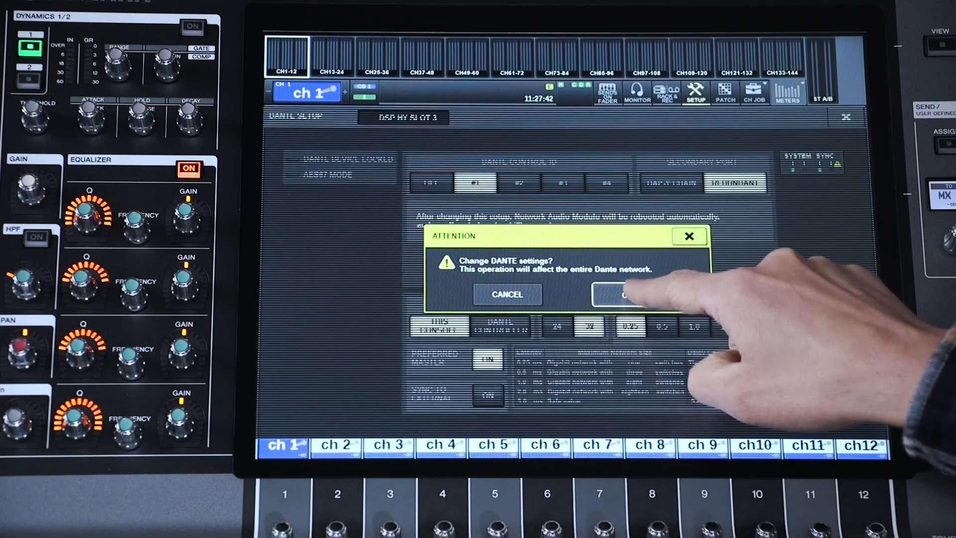
Step: Confirm the Dante network change and proceed to rack slot #1 device selection
left_click(632, 293)
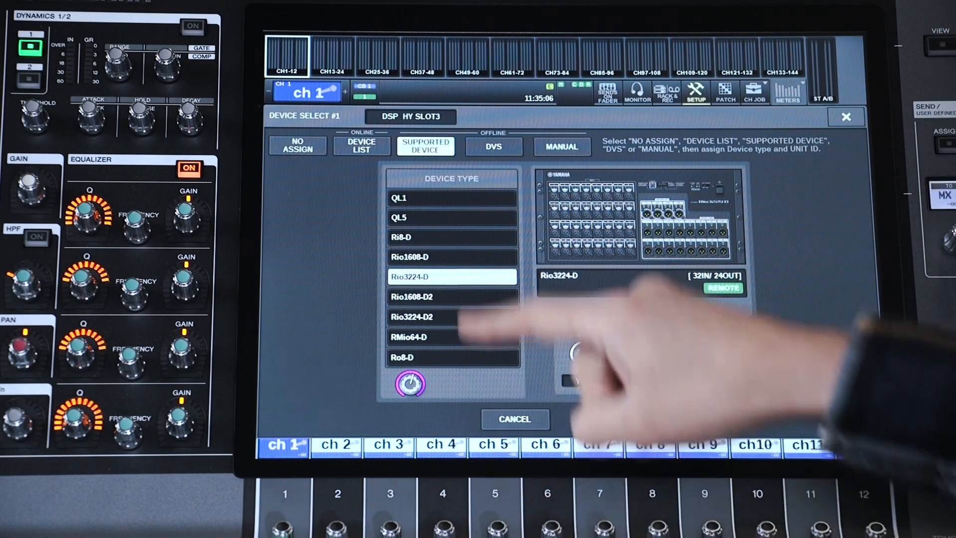
Step: Assign Y001-Yamaha-Rio3224-D2-MountAve from the online device list to rack position #1
left_click(362, 145)
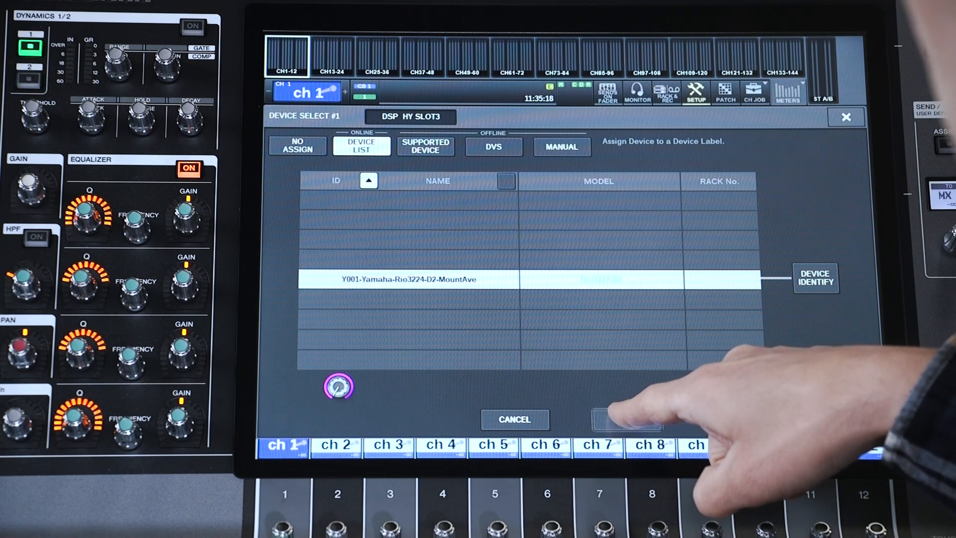
left_click(625, 419)
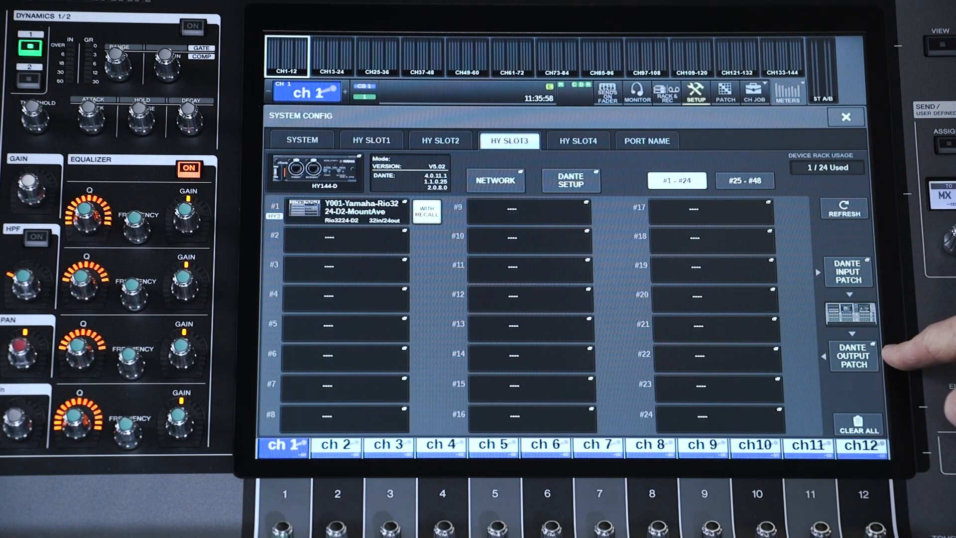
Step: Keep the Rio3224-D2 as Dante device #1 on the HY slot 3 rack page
left_click(848, 272)
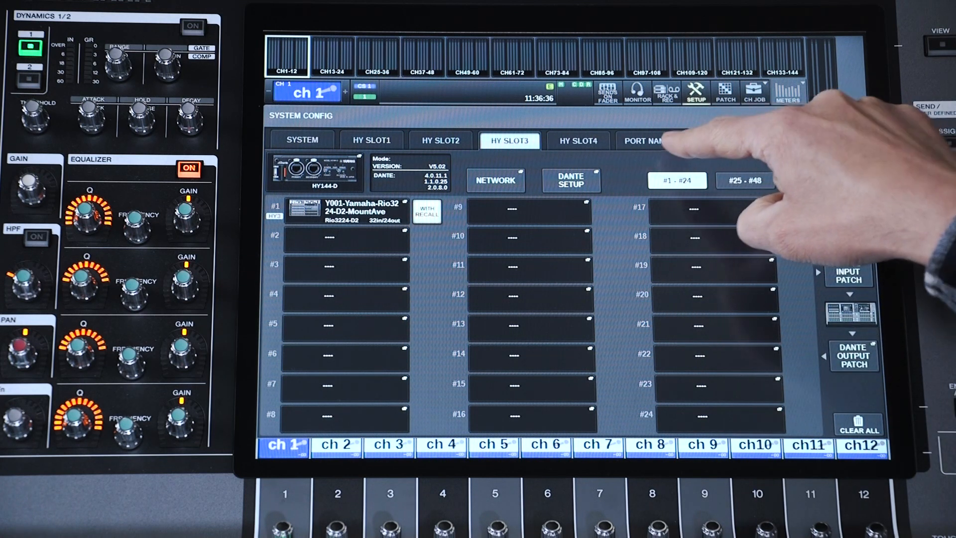
Step: Show the Rio3224-D2 port names and start renaming Dante input IN1
left_click(648, 140)
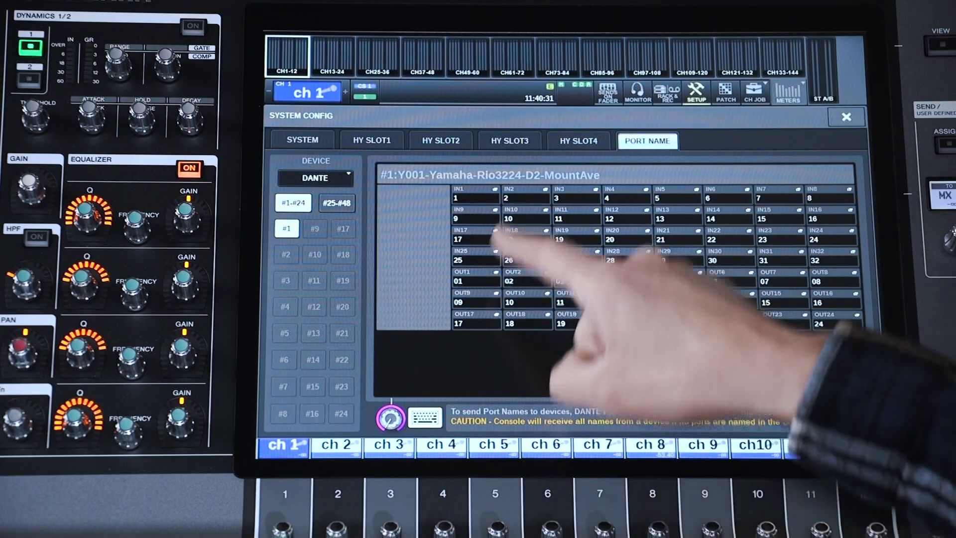
left_click(471, 195)
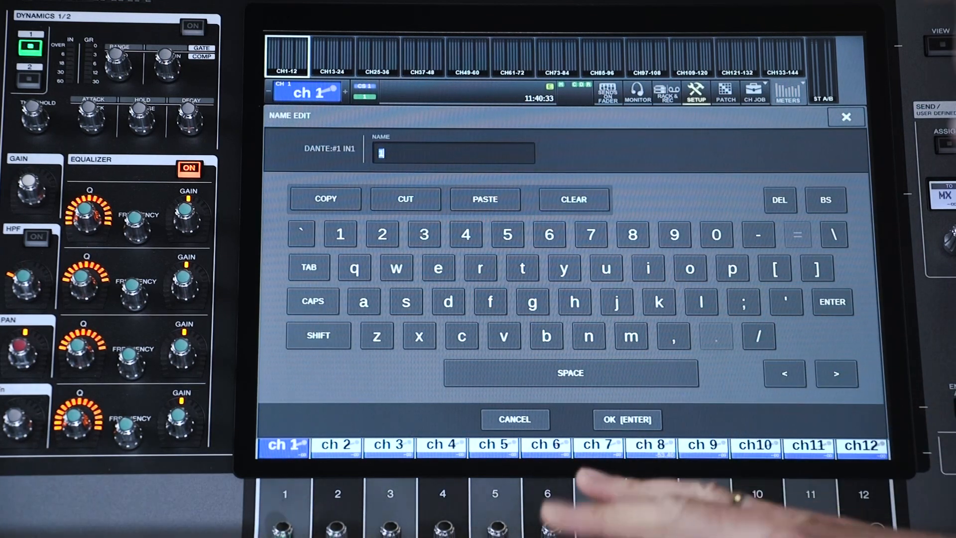